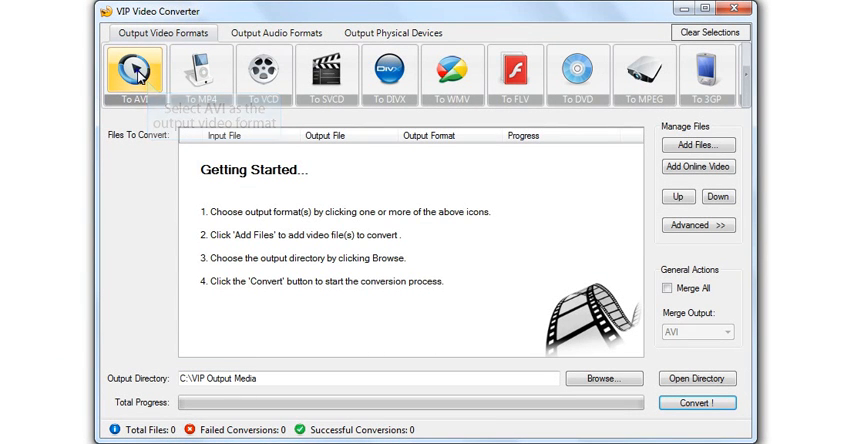
- Select To AVI as the output video format
left_click(134, 75)
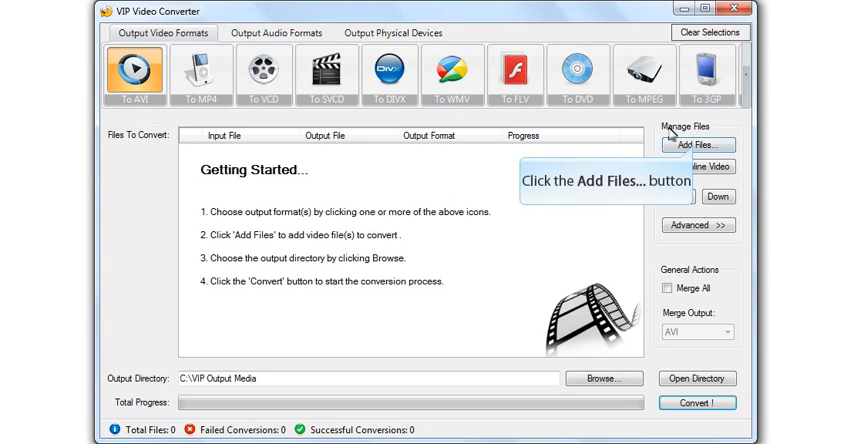
- Add sample2 and sample3 to the list and move sample3 ahead of sample2
left_click(698, 145)
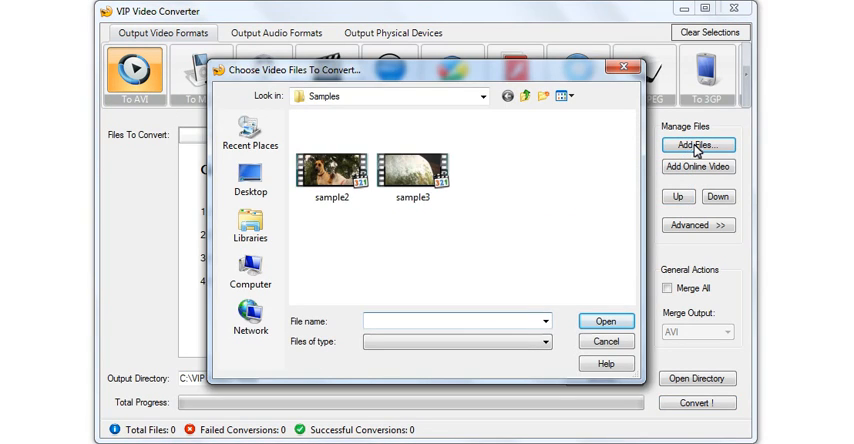
mouse_move(484, 214)
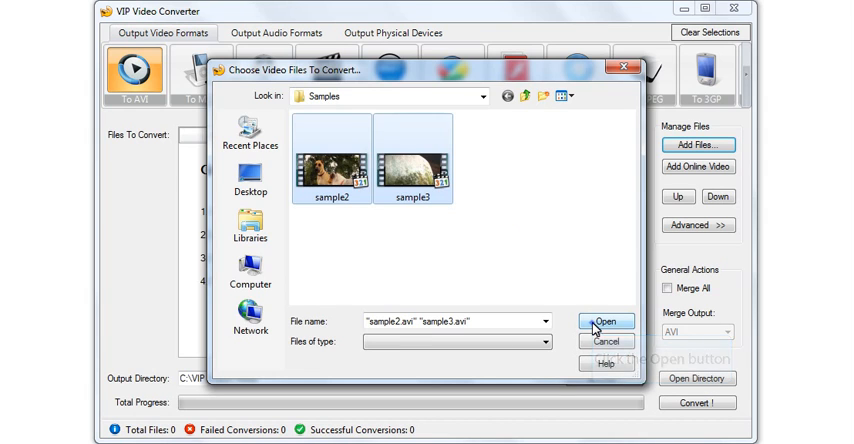
left_click(605, 322)
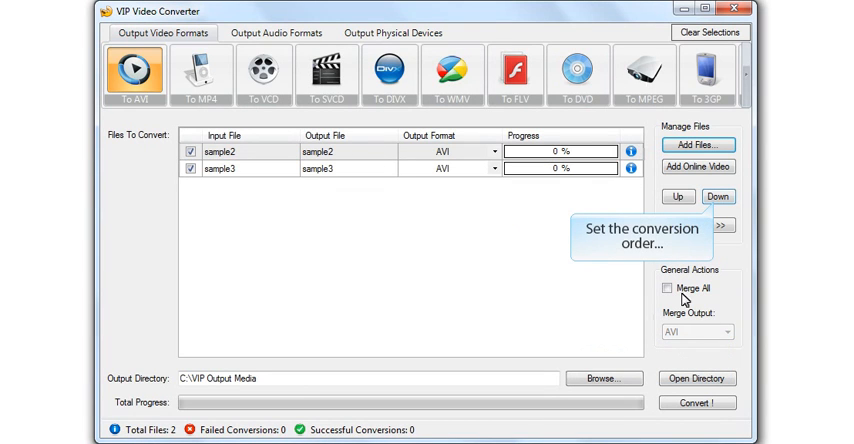
left_click(721, 196)
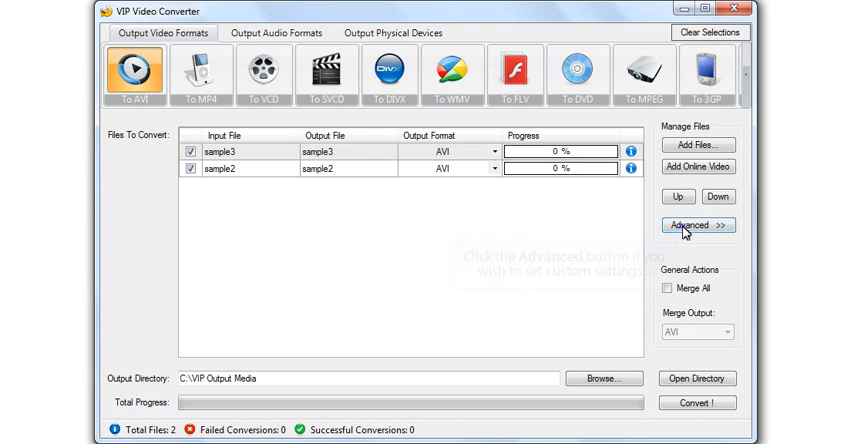
- In Advanced settings, set video bitrate to 1500 and audio sample rate to 22050
left_click(697, 225)
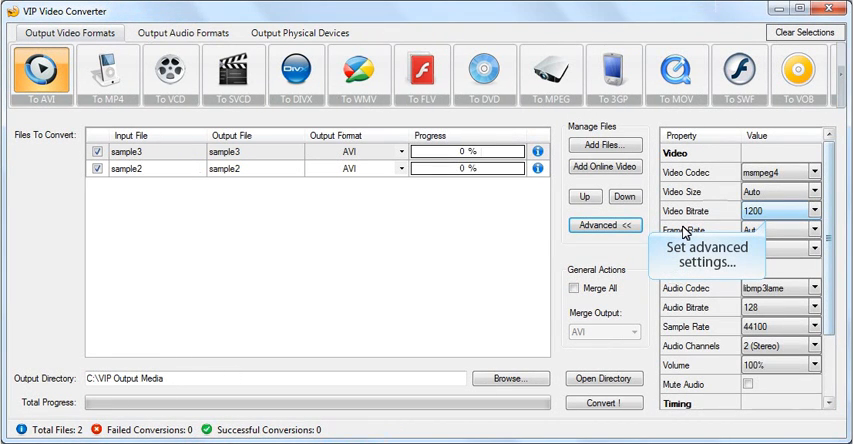
left_click(814, 210)
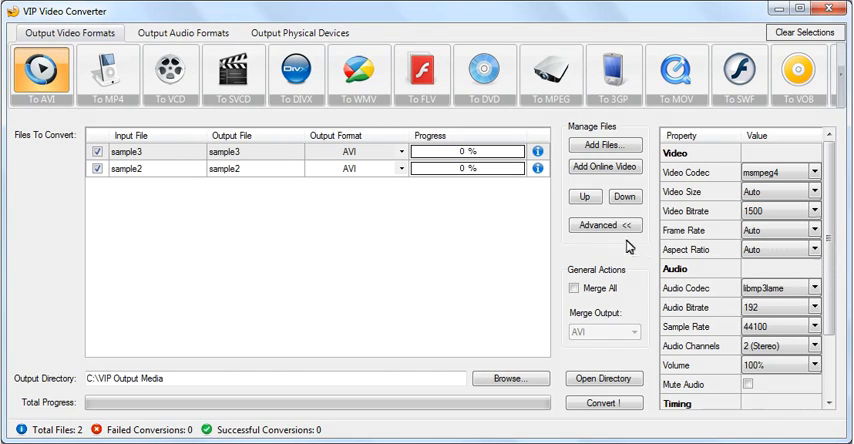
mouse_move(495, 175)
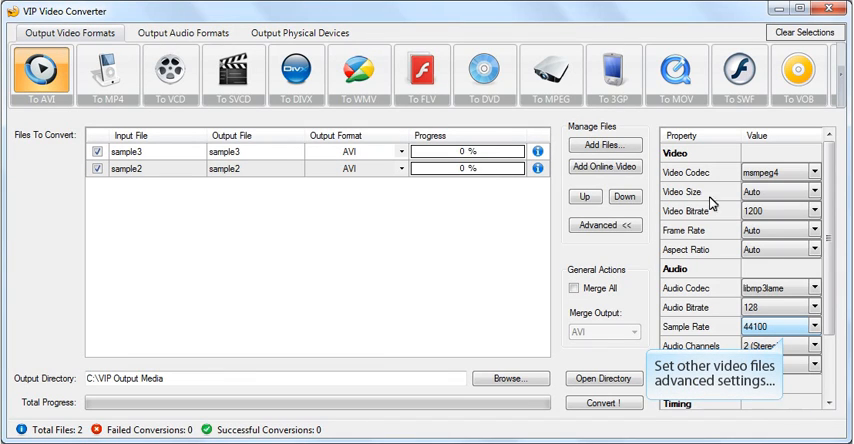
left_click(818, 326)
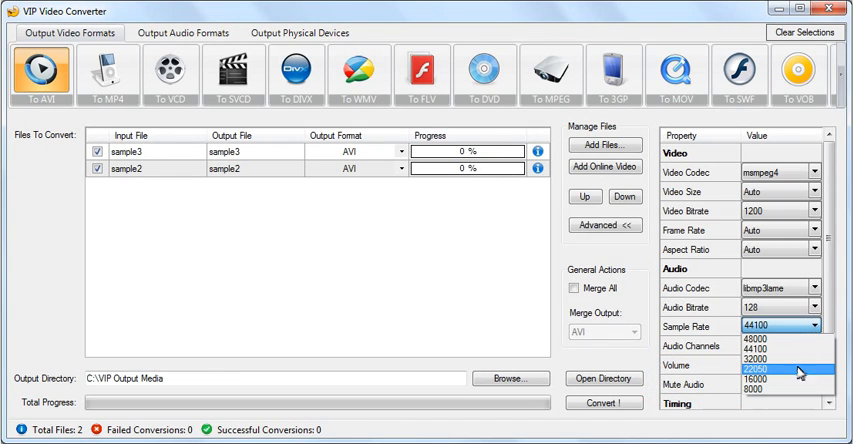
left_click(773, 381)
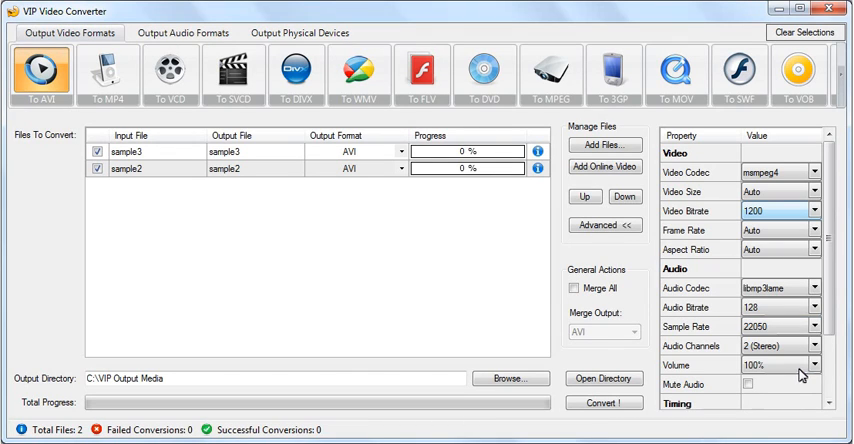
left_click(822, 210)
type("1500")
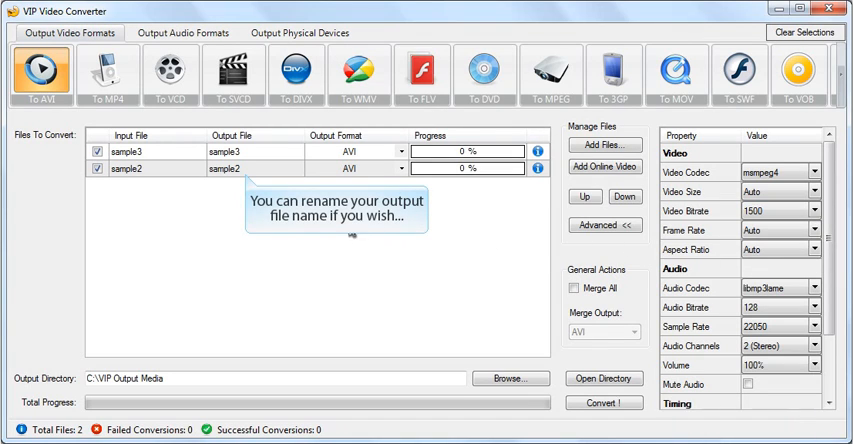
- Rename sample2's output file to MyVideoName
type("M")
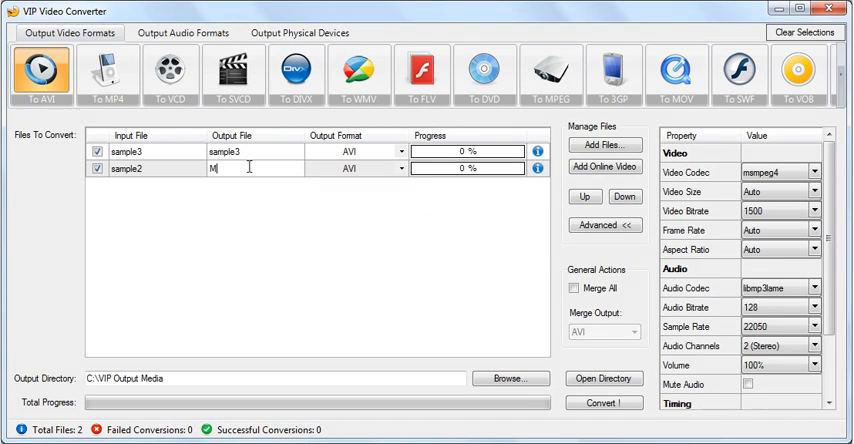
type("yVideoName")
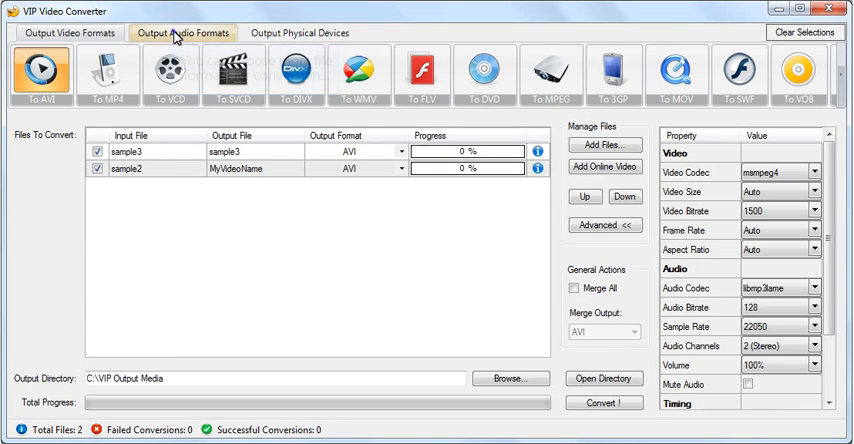
left_click(184, 32)
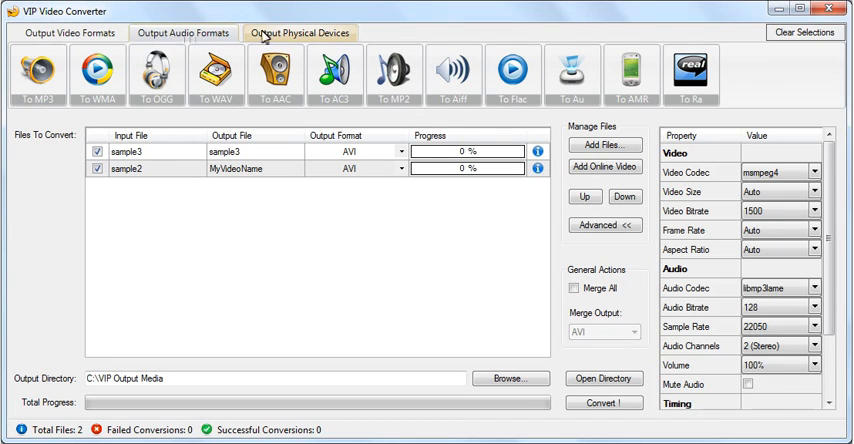
left_click(301, 32)
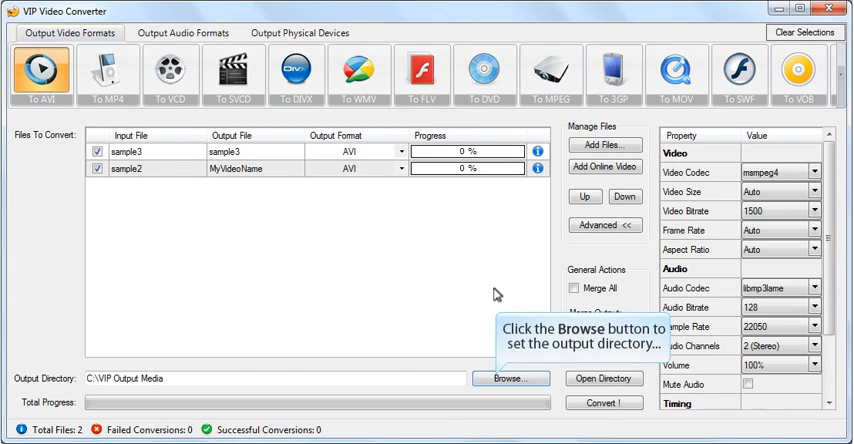
- Set the output folder to the Videos folder on drive D
left_click(510, 378)
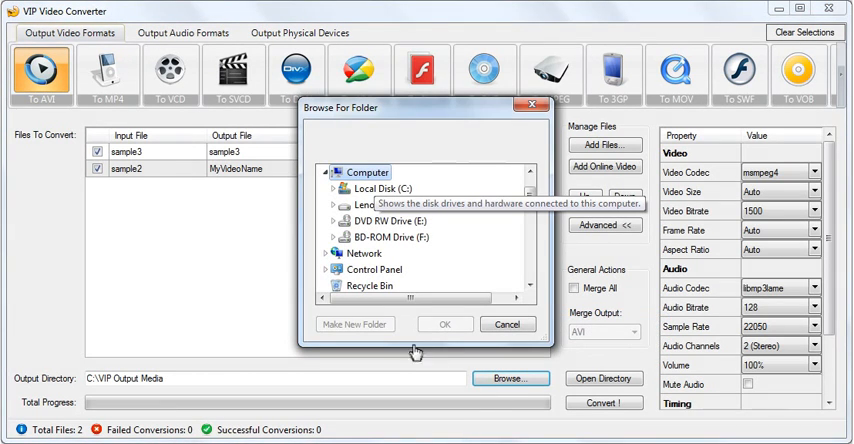
mouse_move(376, 188)
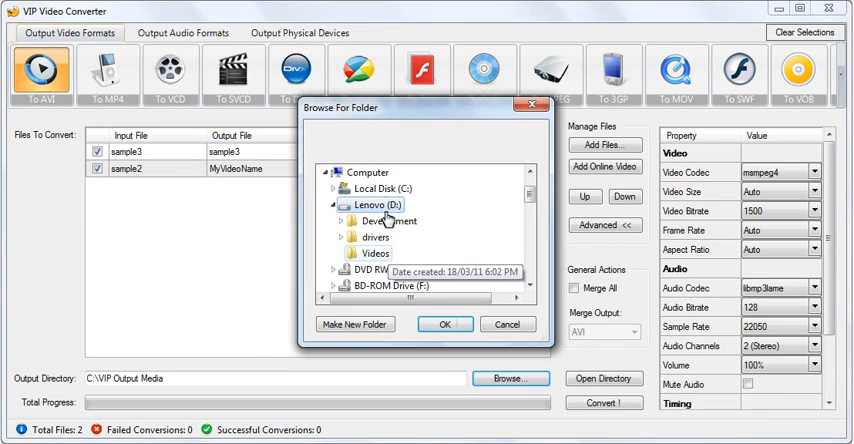
left_click(376, 252)
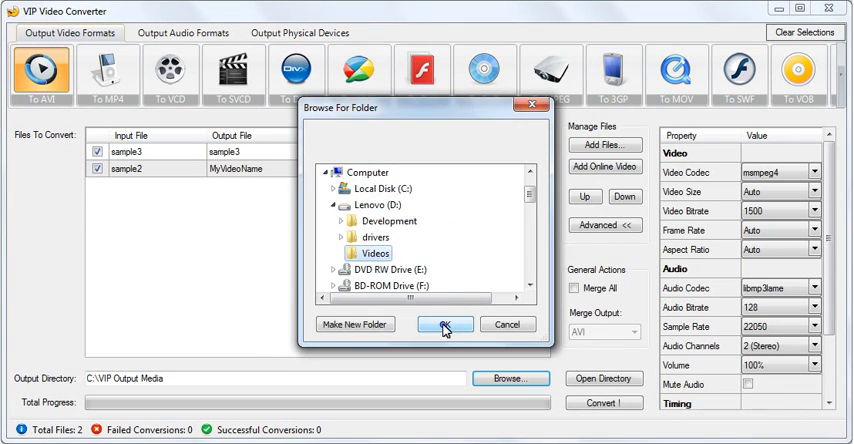
left_click(444, 324)
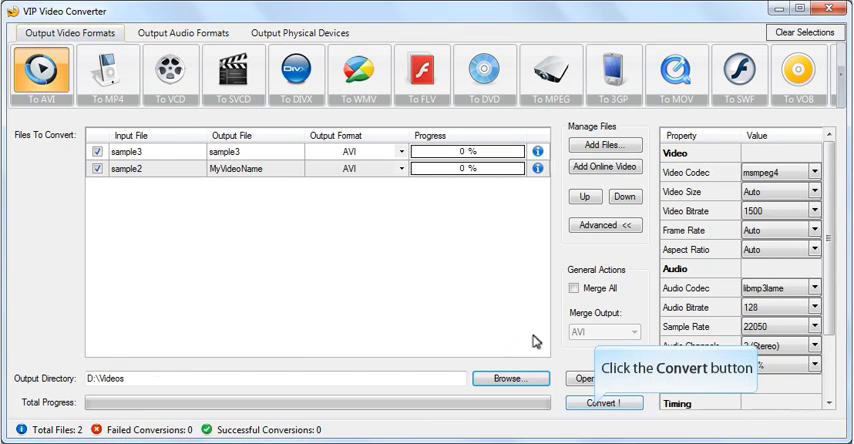
- Convert both videos to AVI and open the D:\Videos output directory
left_click(604, 403)
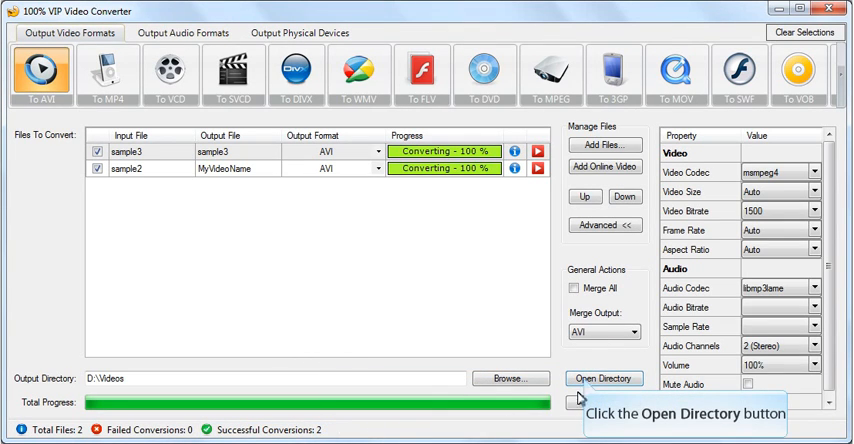
left_click(604, 378)
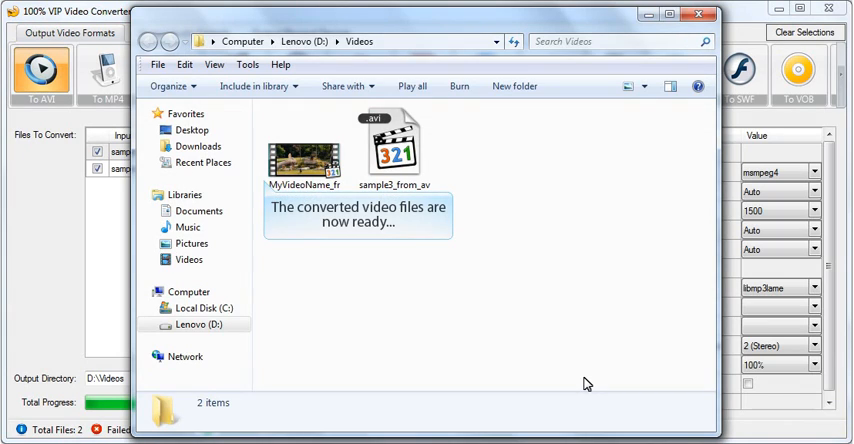